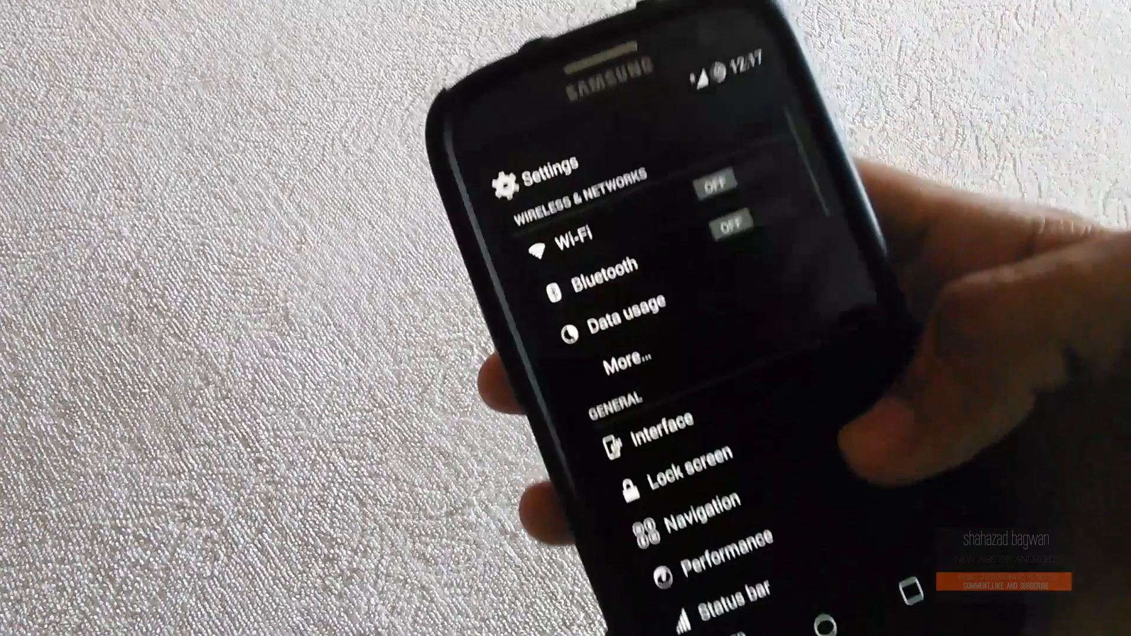
Step: Browse the main Settings list, then leave Settings for the app drawer
scroll("down", 3)
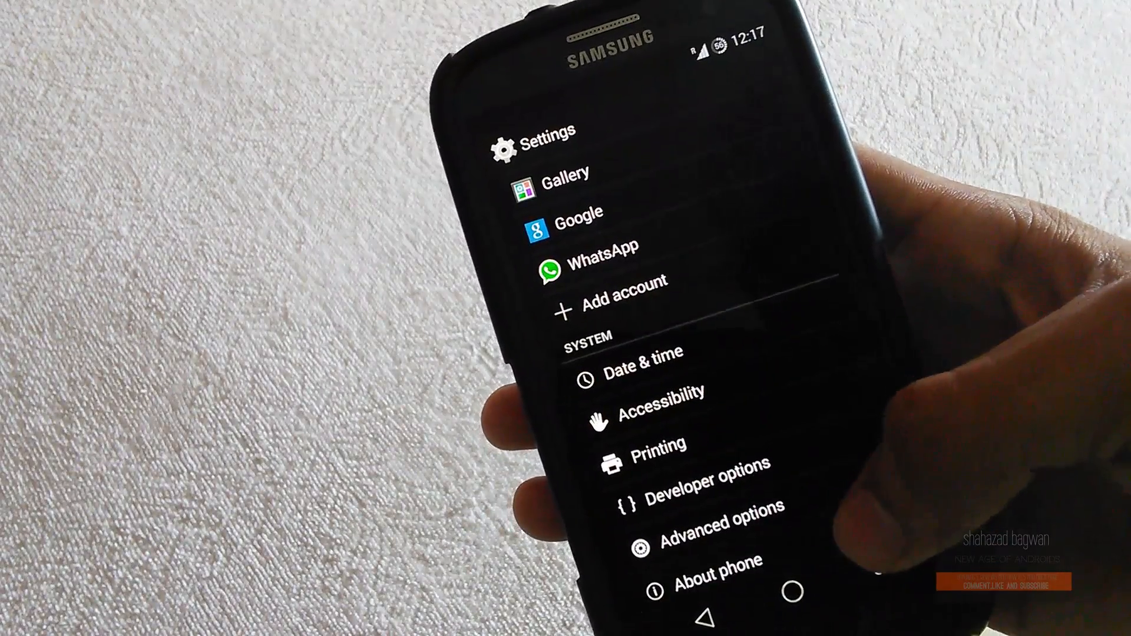
left_click(708, 578)
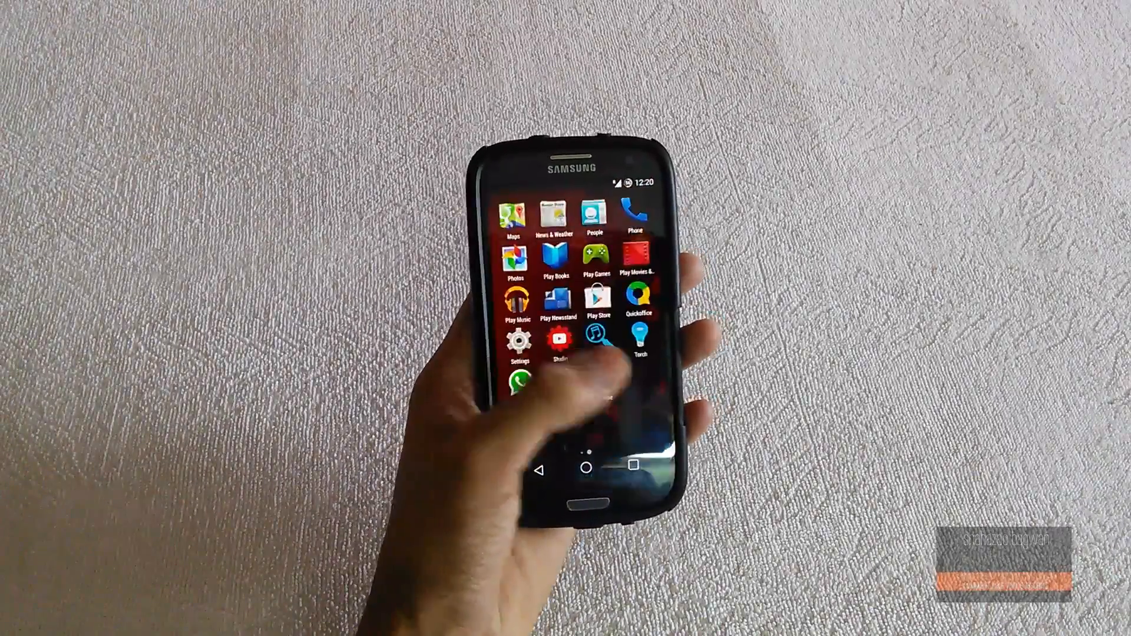
Step: Reopen Settings from the app drawer and browse down its main list
left_click(522, 342)
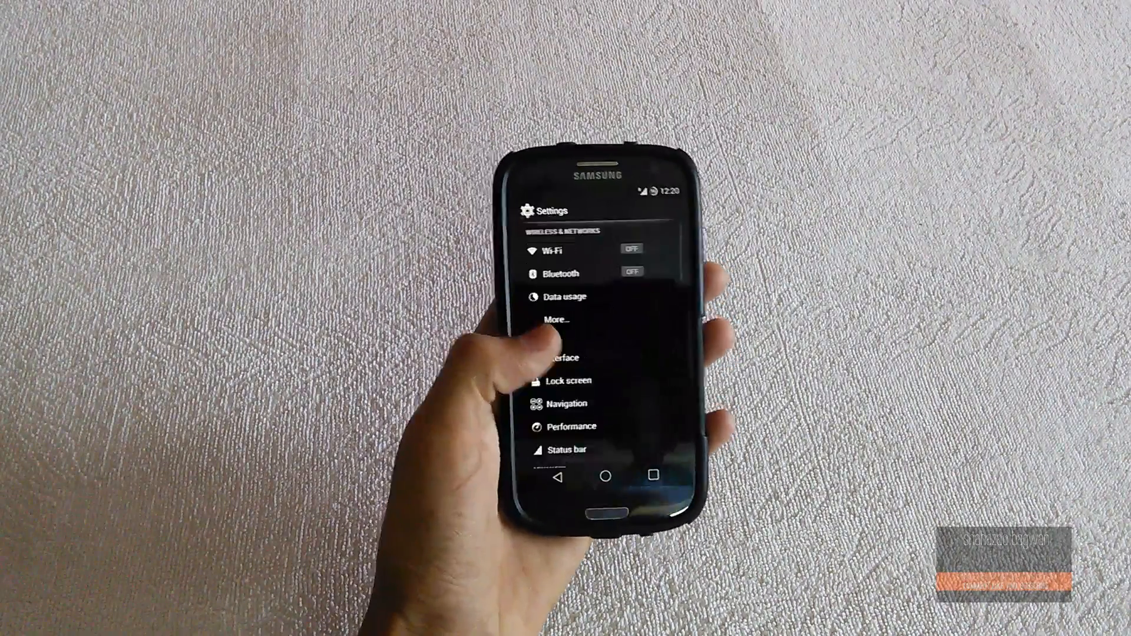
scroll("down", 3)
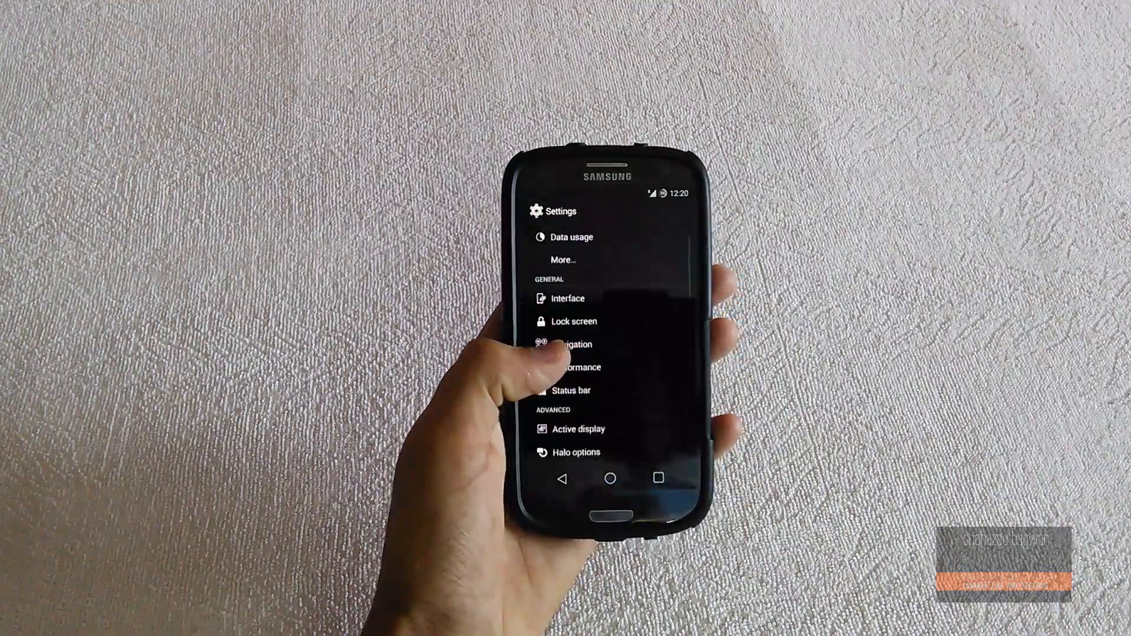
scroll("down", 3)
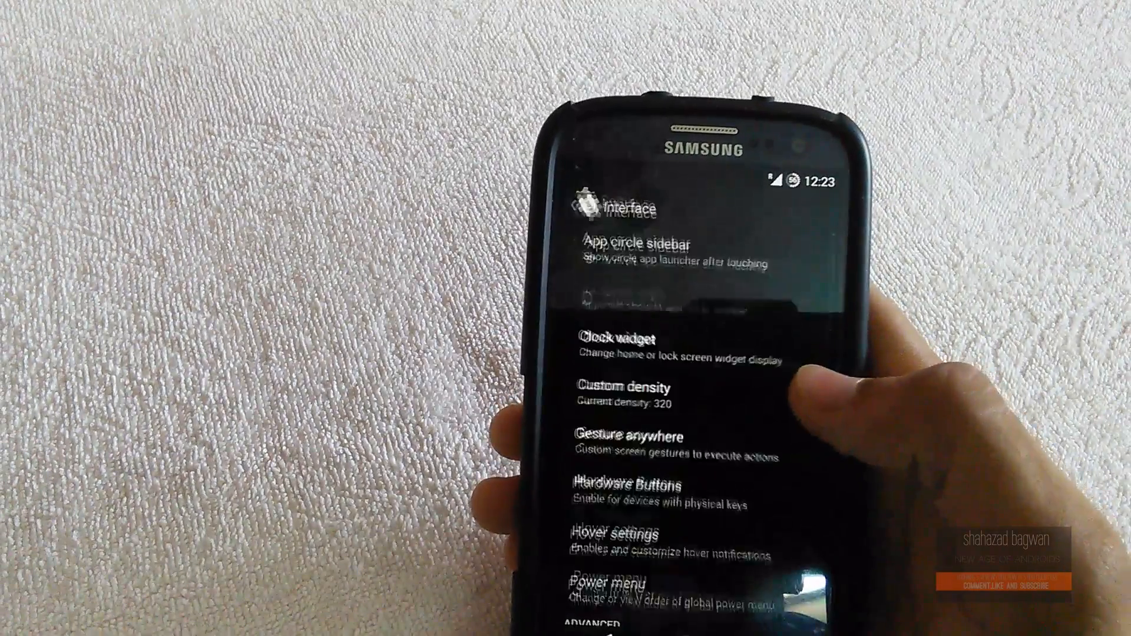
Step: Enter the Interface section and review its options down to Shake events
left_click(638, 436)
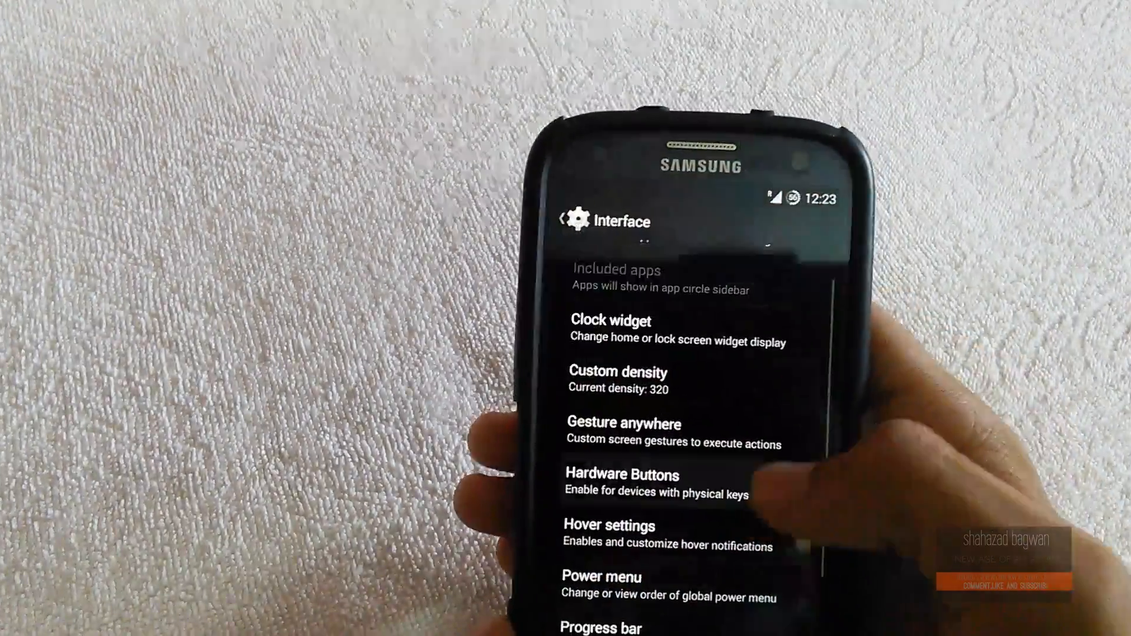
left_click(621, 475)
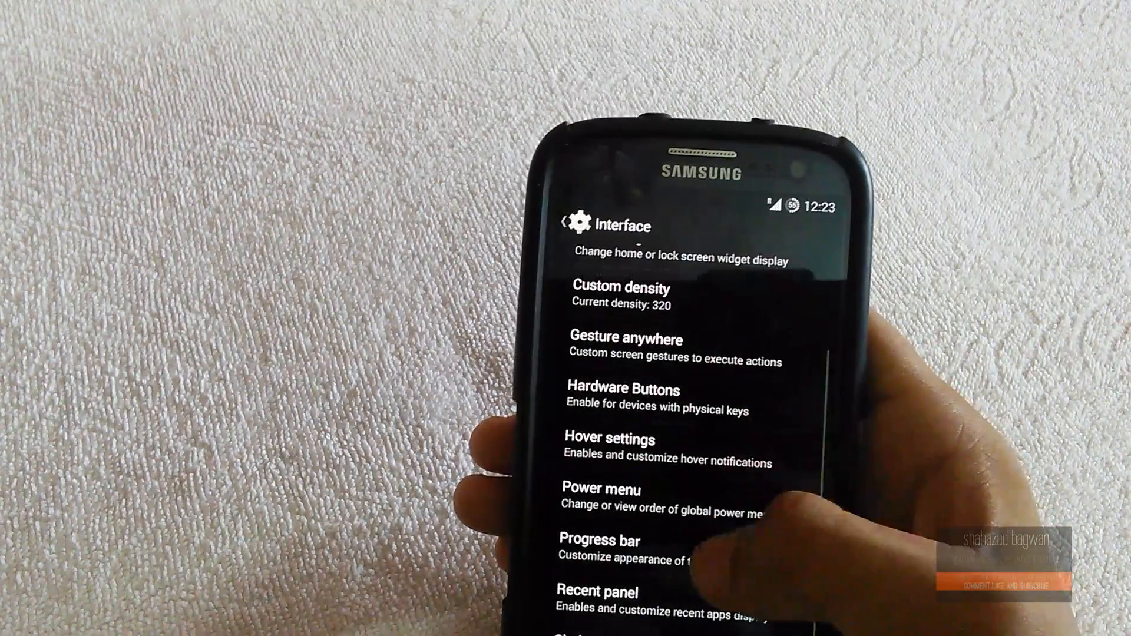
left_click(599, 541)
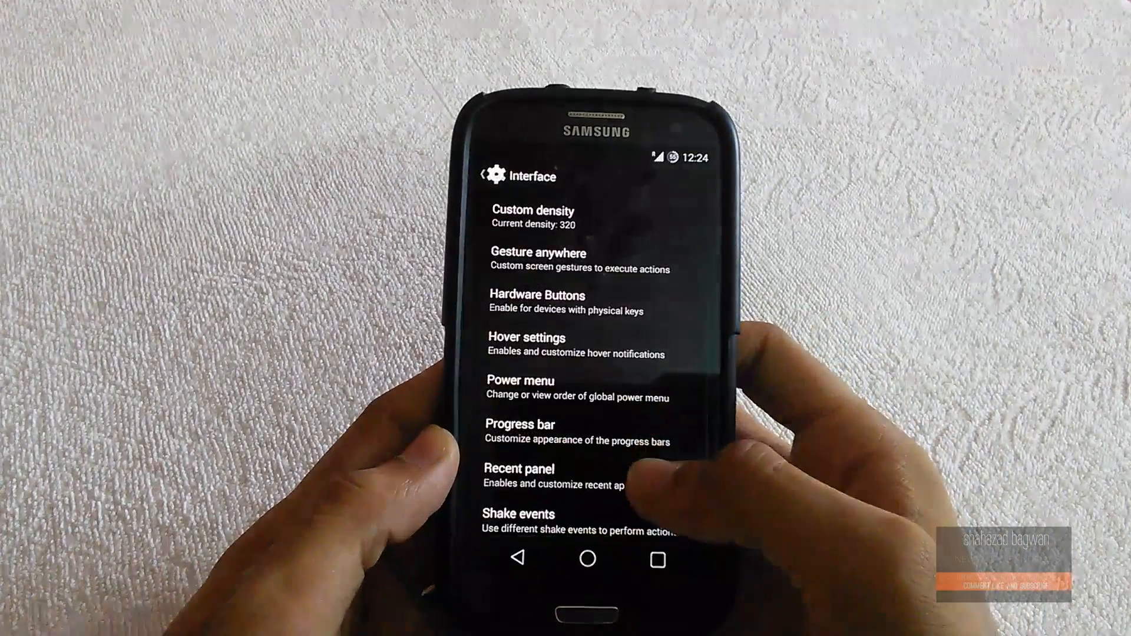
Step: View the Recent panel options, then move on to the Navigation settings page
left_click(525, 476)
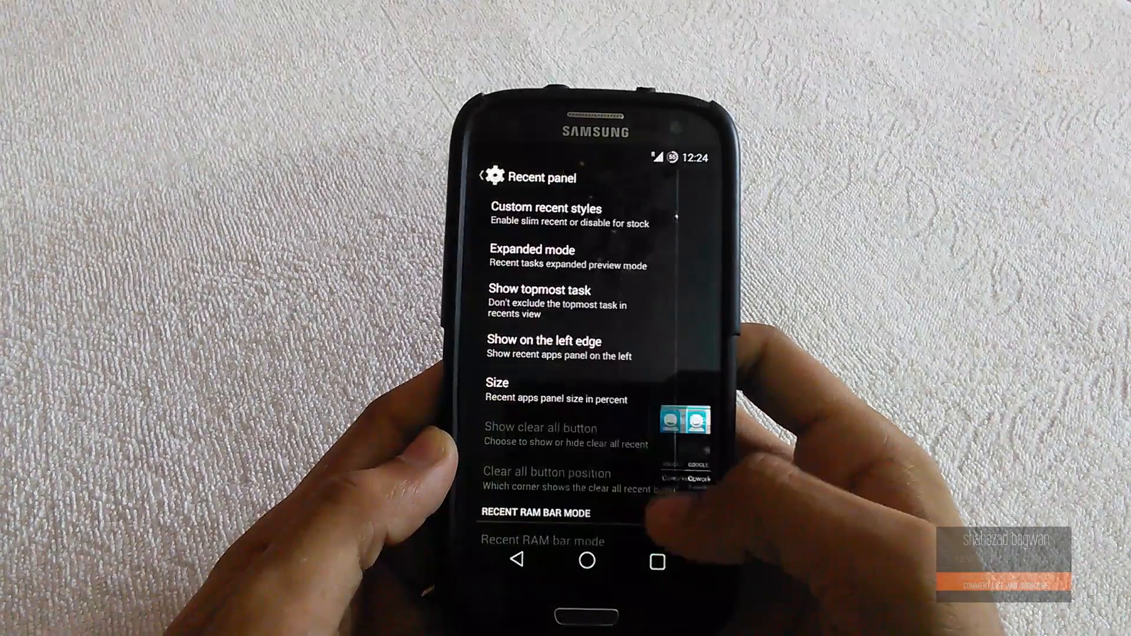
left_click(587, 561)
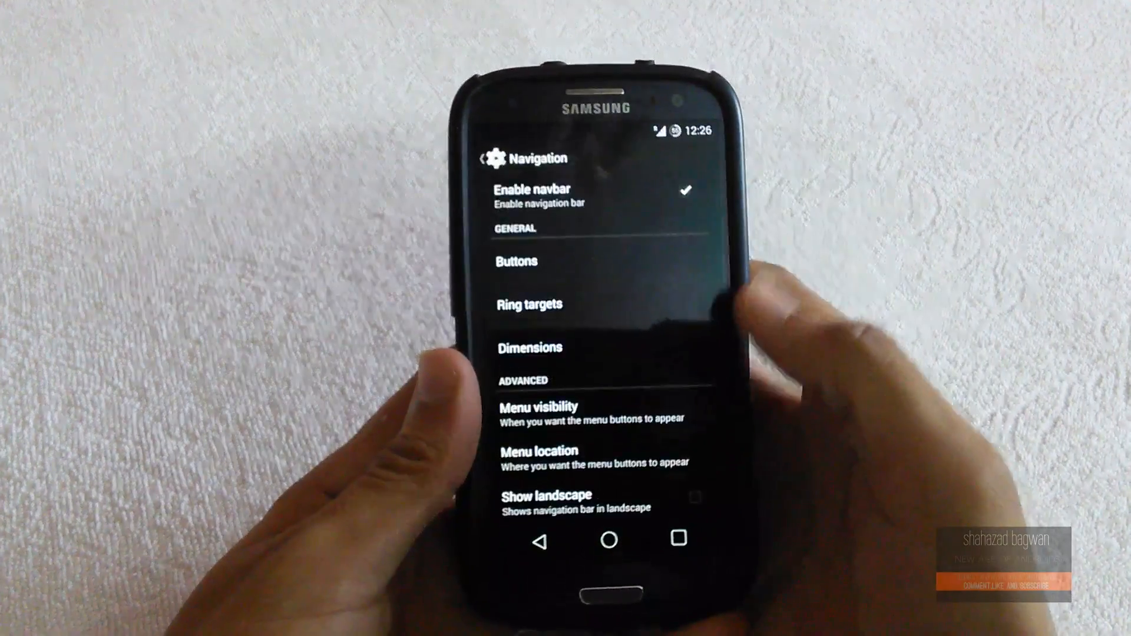
Step: Toggle the on-screen navigation bar off and back on
left_click(687, 194)
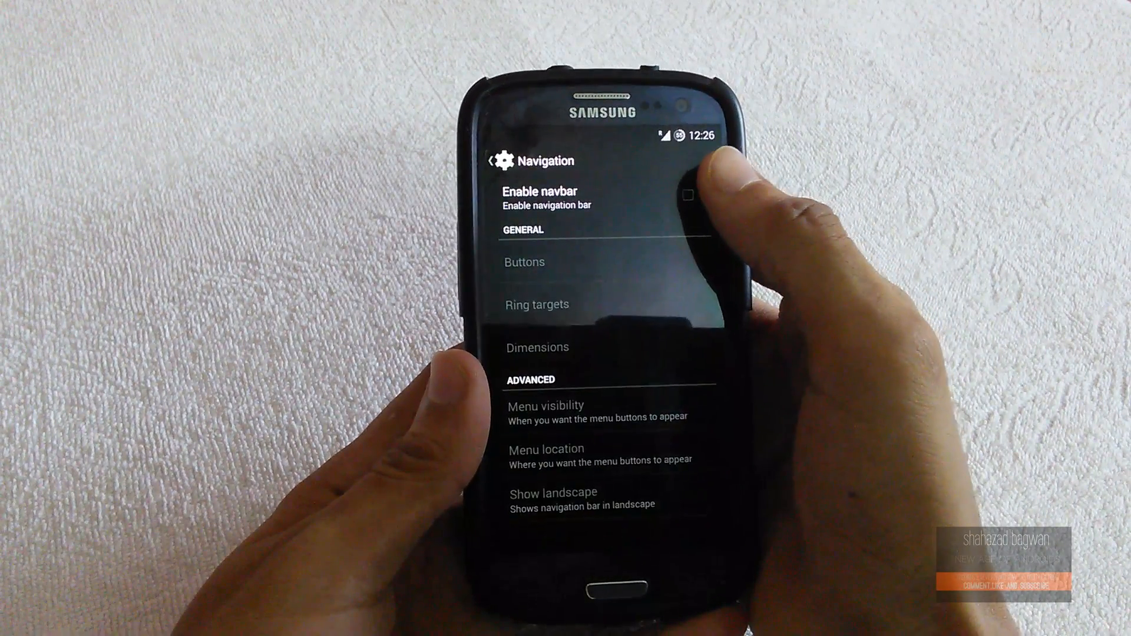
left_click(686, 195)
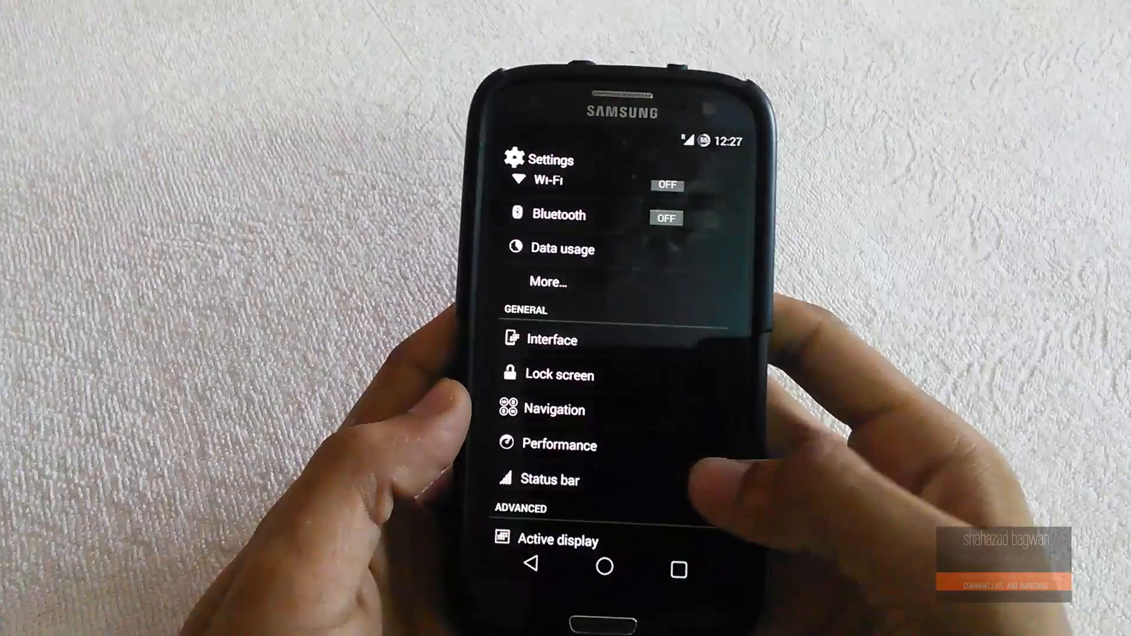
Step: View the Status bar and Active display pages, then return to the main Settings list
left_click(550, 479)
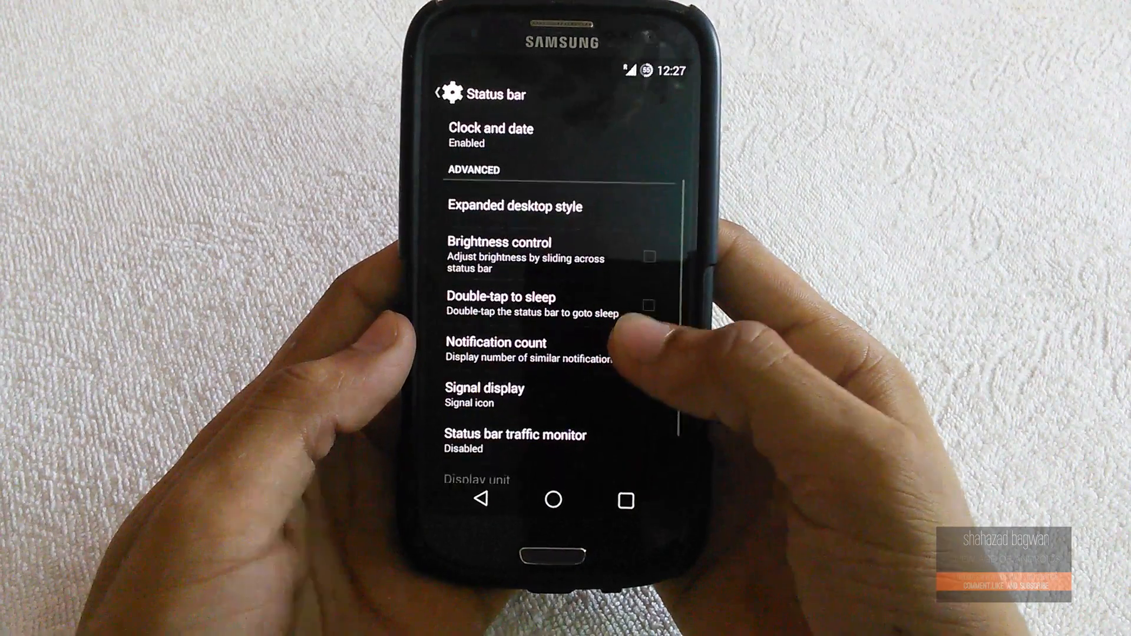
left_click(646, 304)
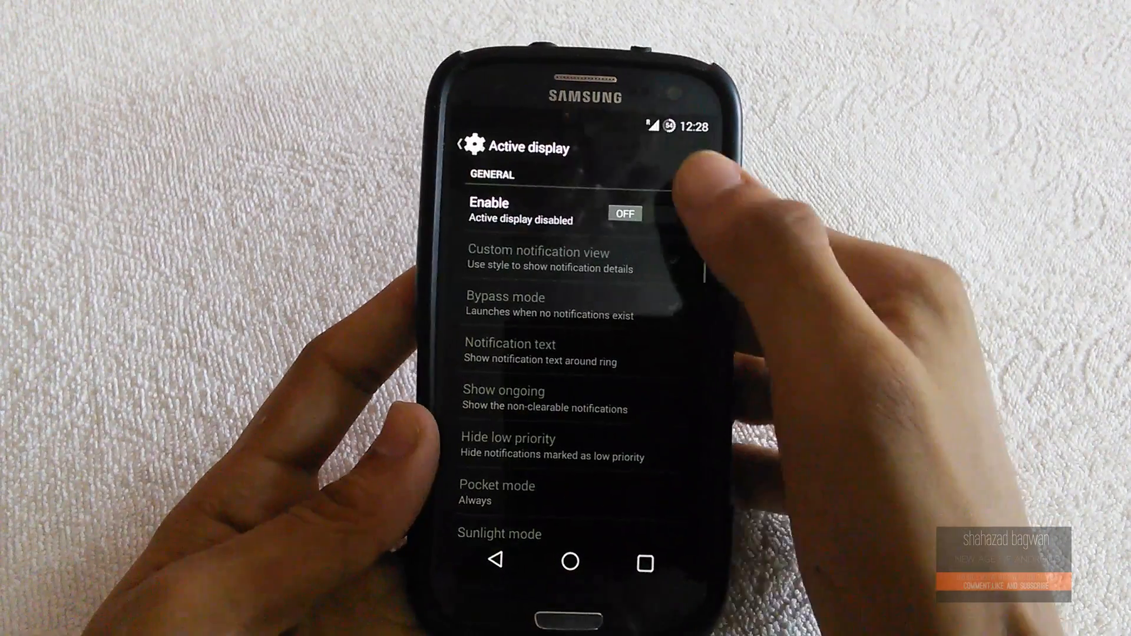
left_click(624, 214)
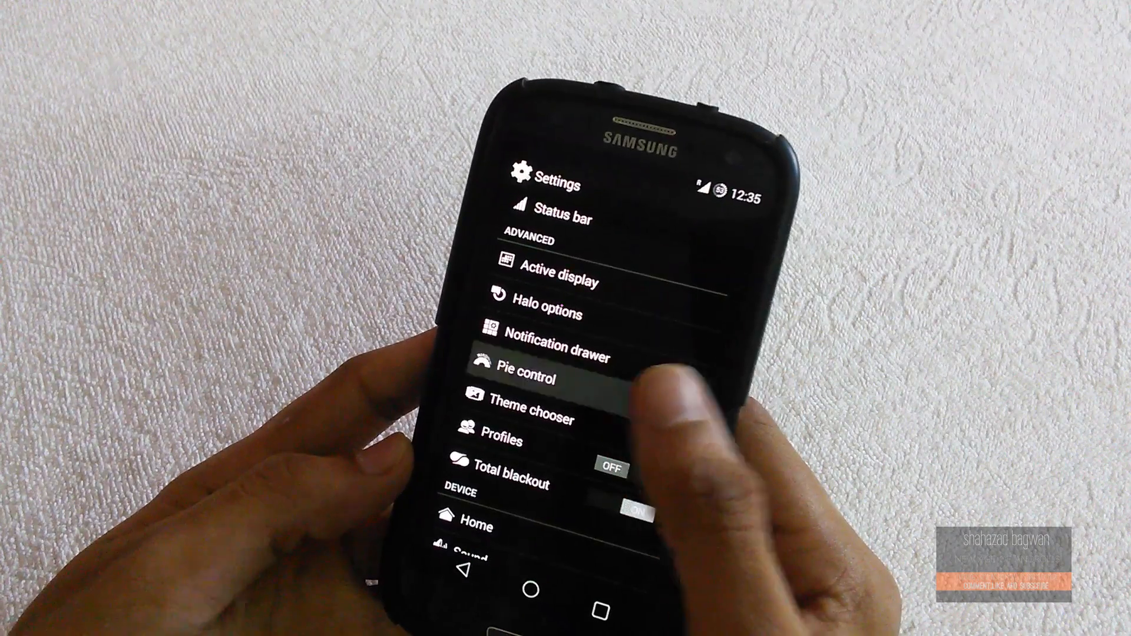
Step: From Security > Screen lock, set a hand-drawn gesture as the unlock method and confirm it
left_click(535, 371)
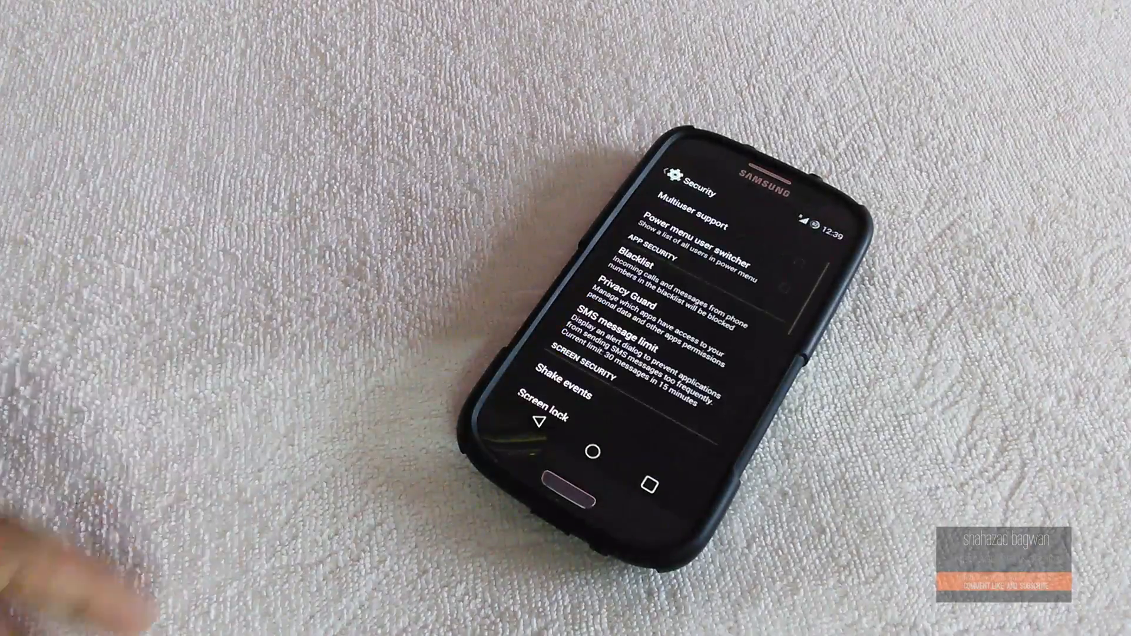
scroll("down", 3)
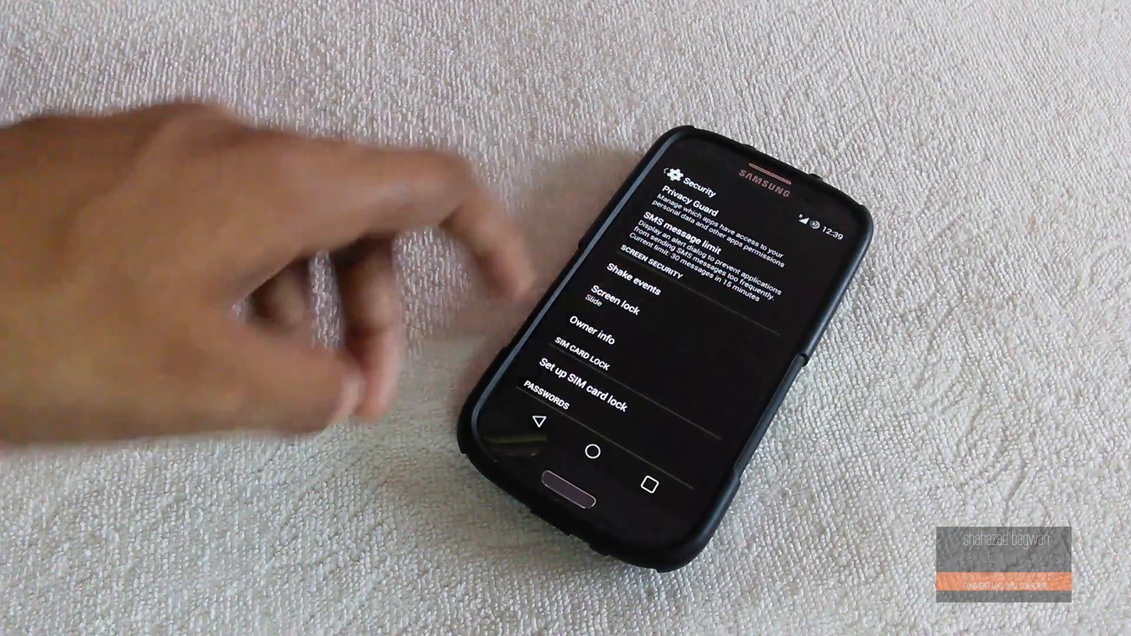
left_click(602, 307)
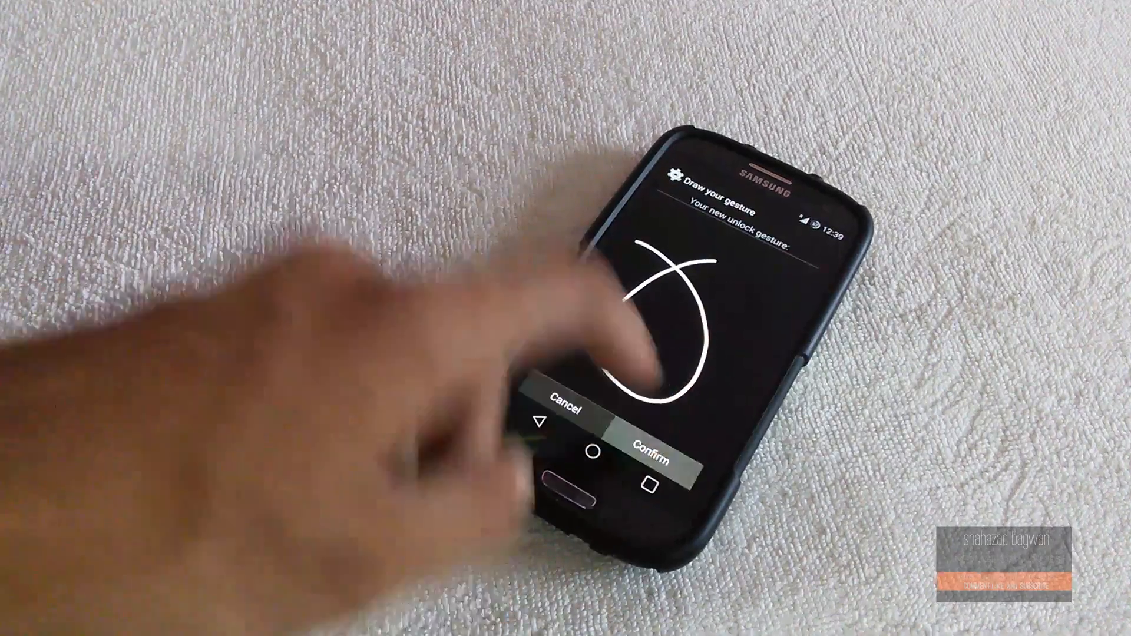
left_click(644, 444)
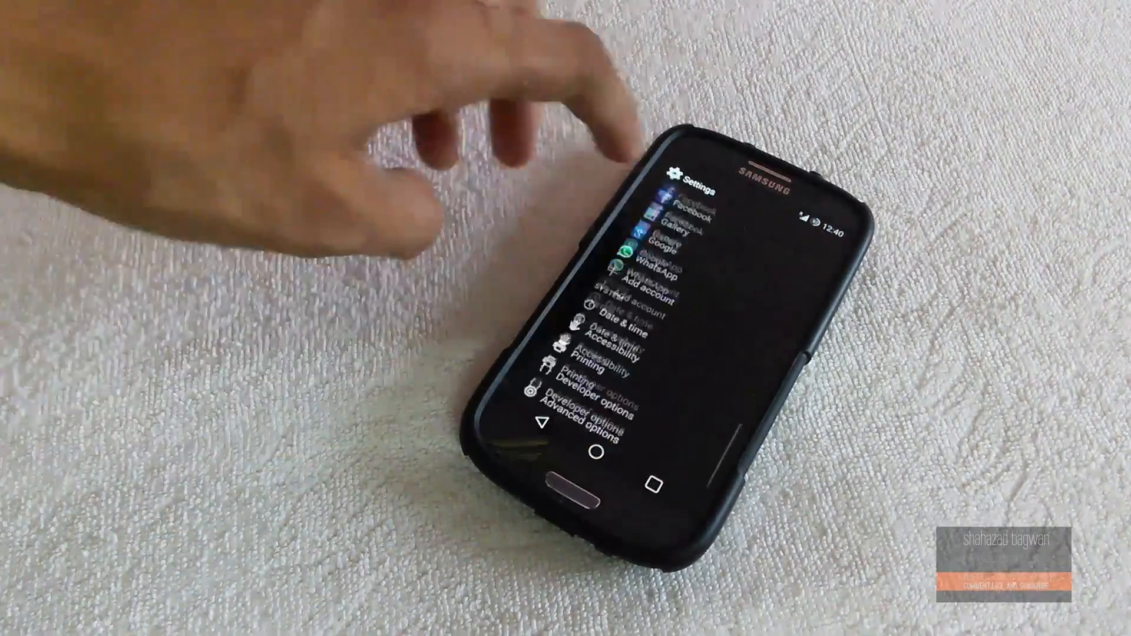
Step: View the Advanced options page with Superuser, Prop modder, Startup tweaks and Wakelock blocker
left_click(585, 431)
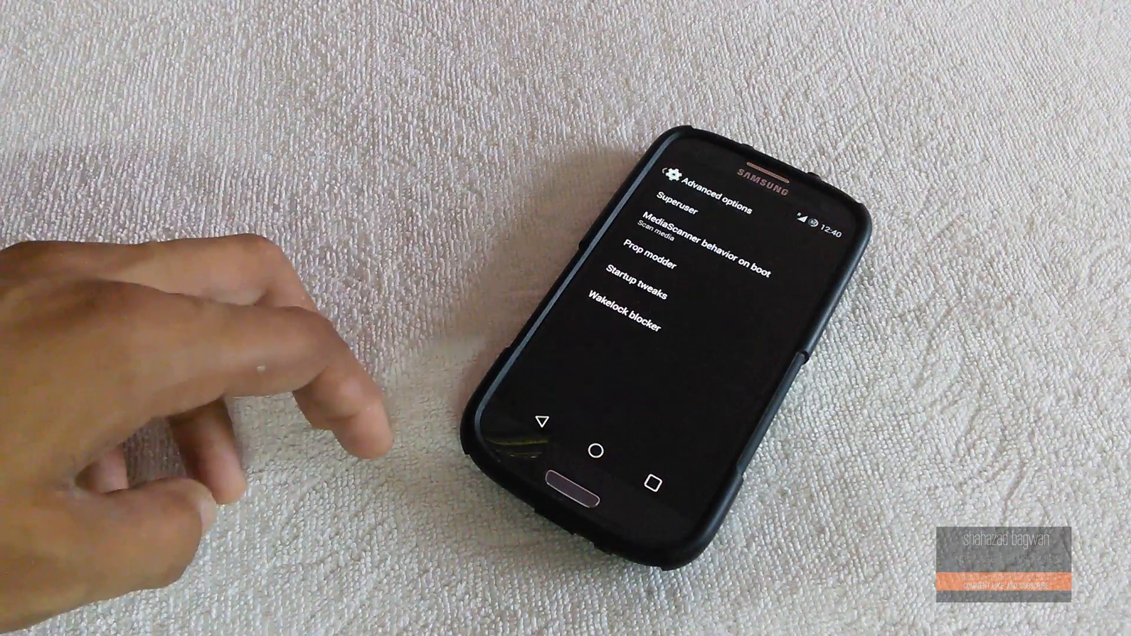
left_click(626, 316)
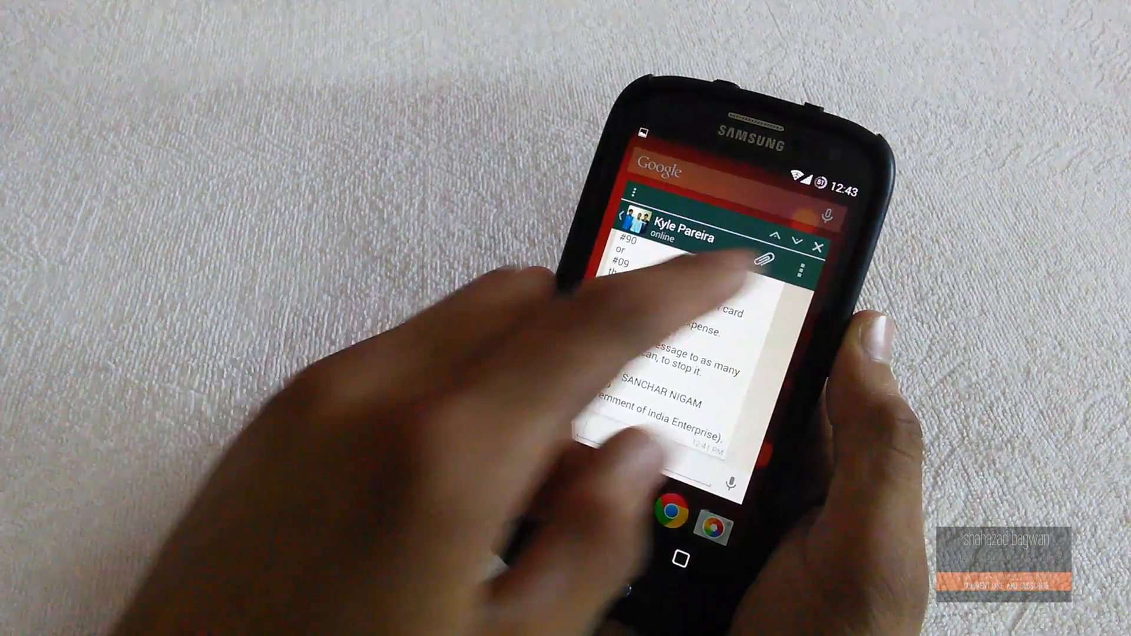
Step: Launch an app in a floating window from recents, then return to the home screen
left_click(684, 557)
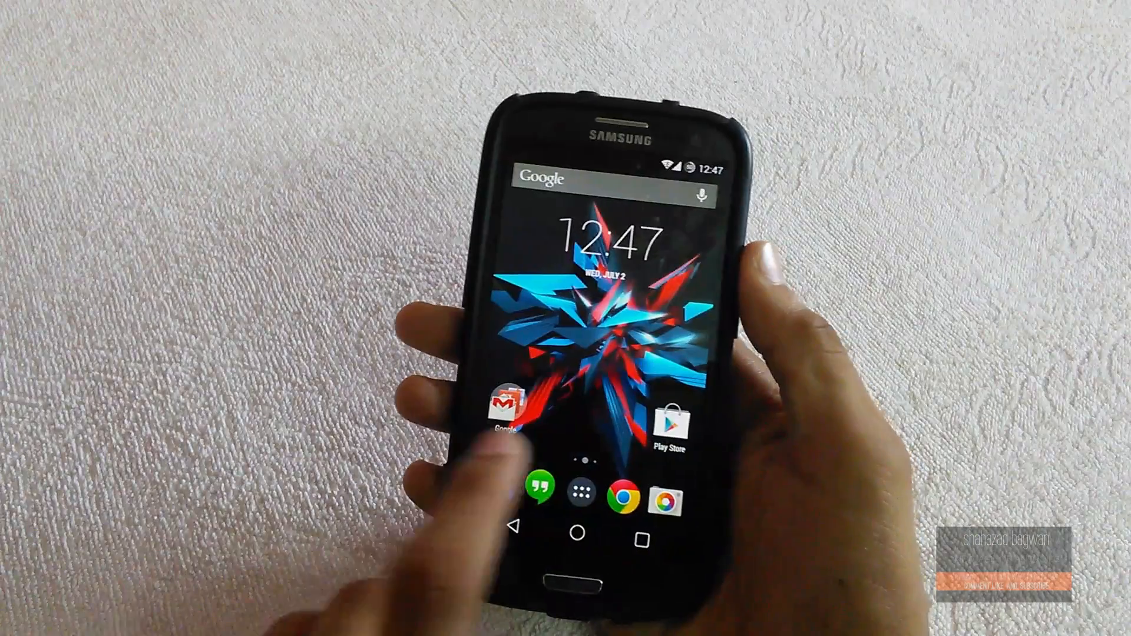
Step: Reopen Settings from the home screen and browse to the System entries through About phone
left_click(538, 490)
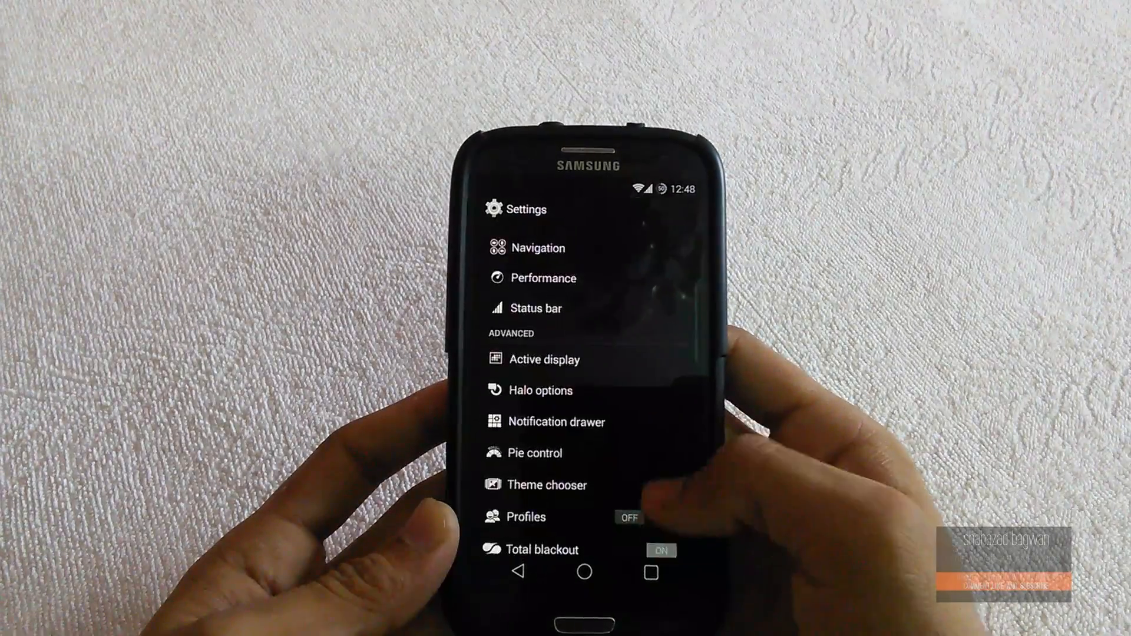
scroll("down", 3)
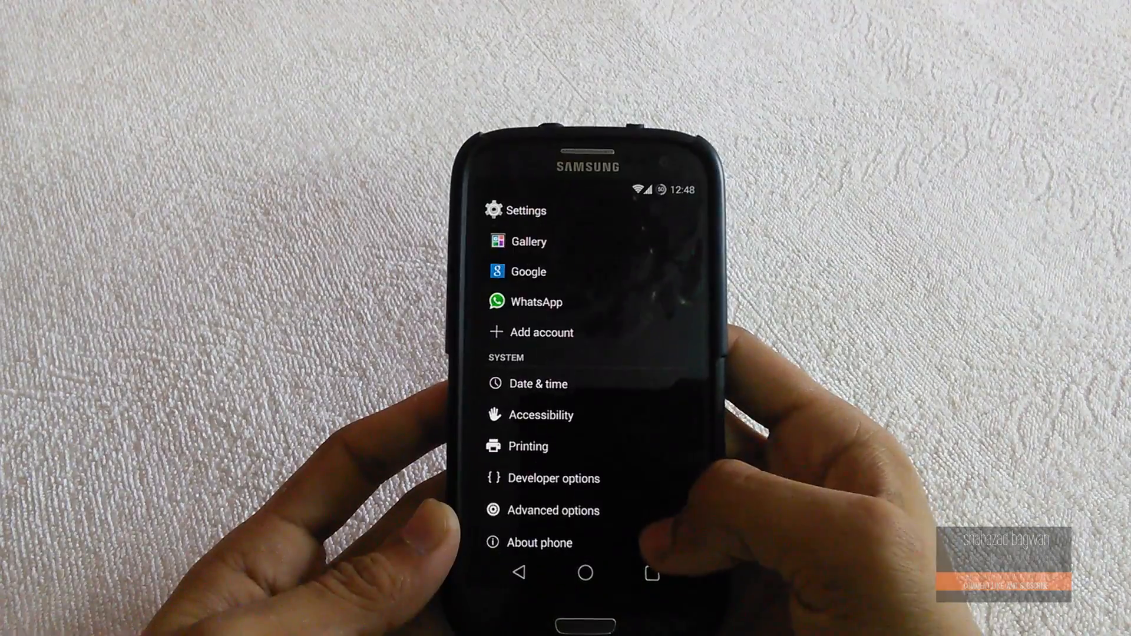